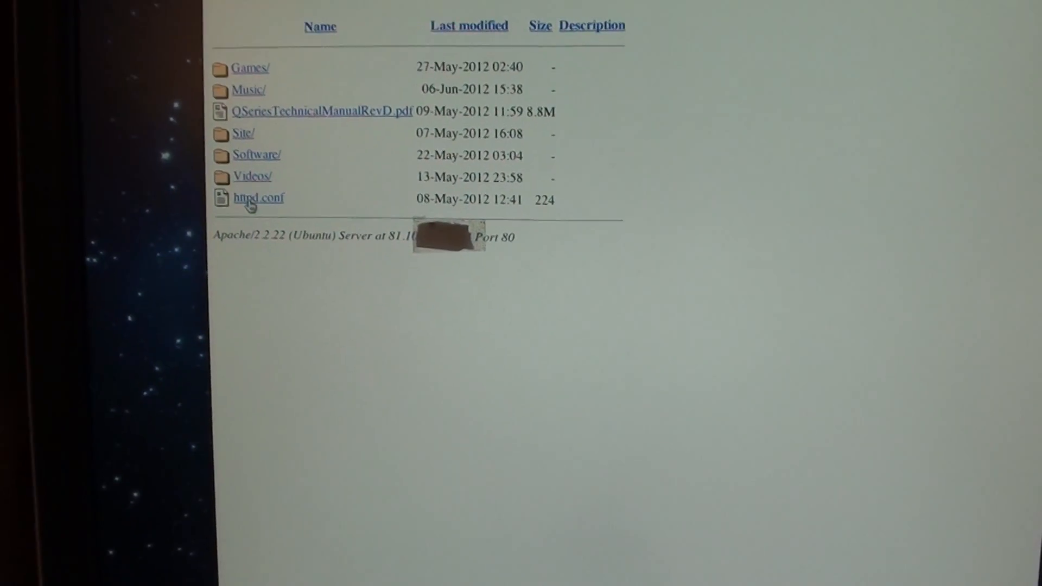
Step: Read the login banner: / at 92.4% of 73.88GB, memory 6%, 38 updatable packages
{"action": "left_click", "coordinate": [258, 198]}
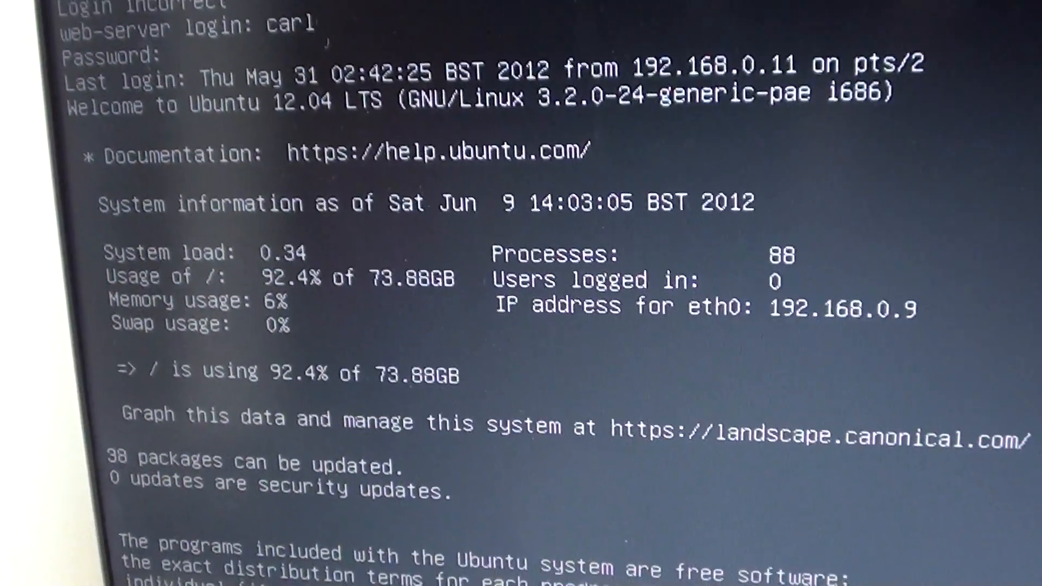
{"action": "scroll", "scroll_direction": "down", "scroll_amount": 3}
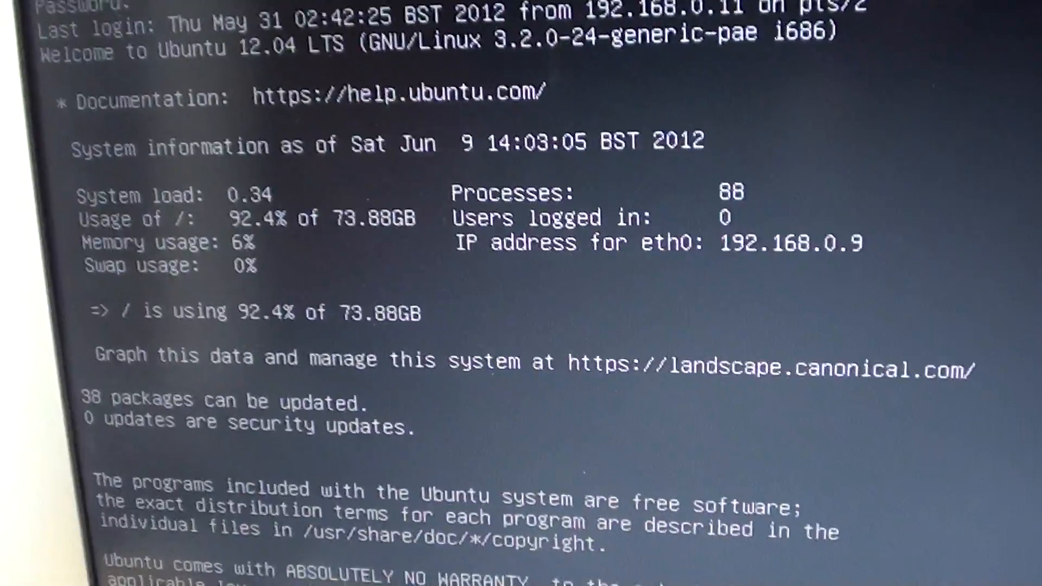